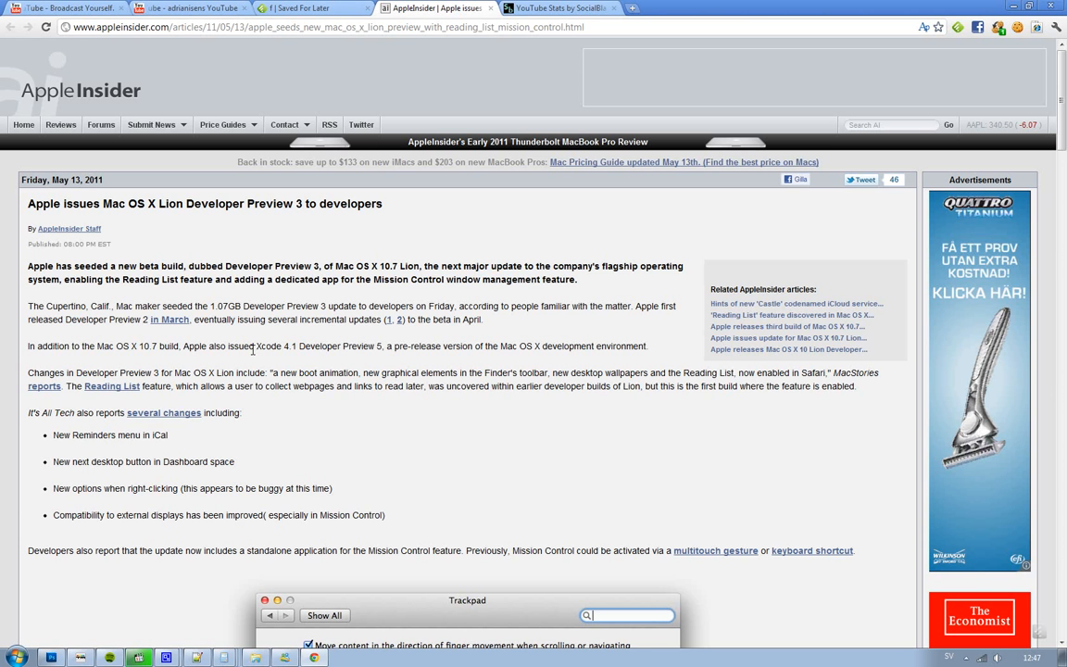
scroll(down, 3)
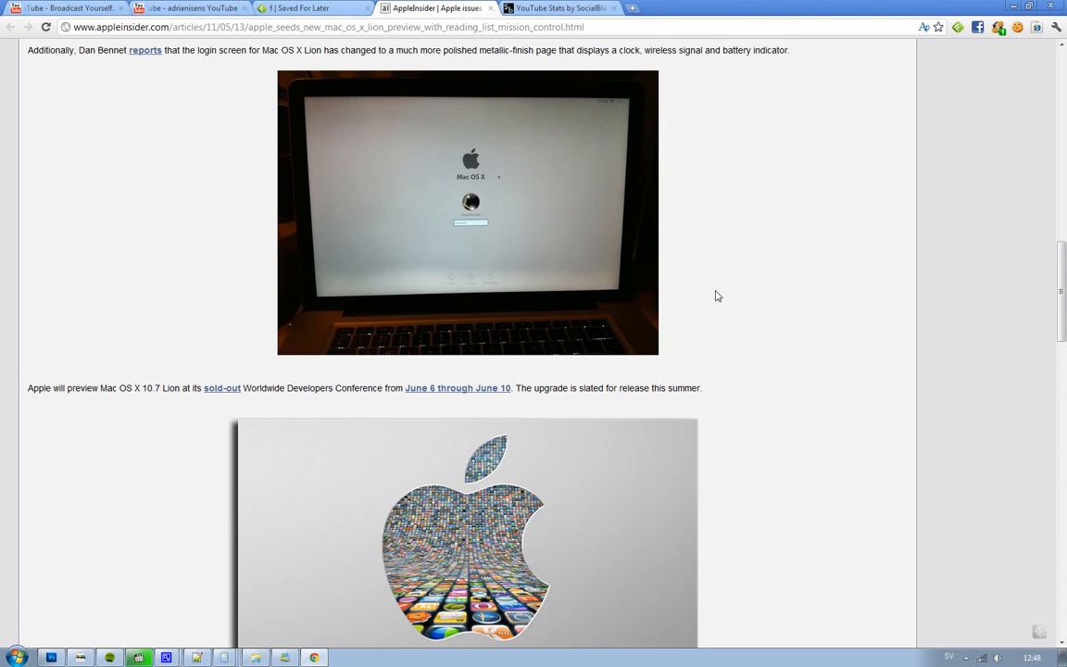
scroll(down, 3)
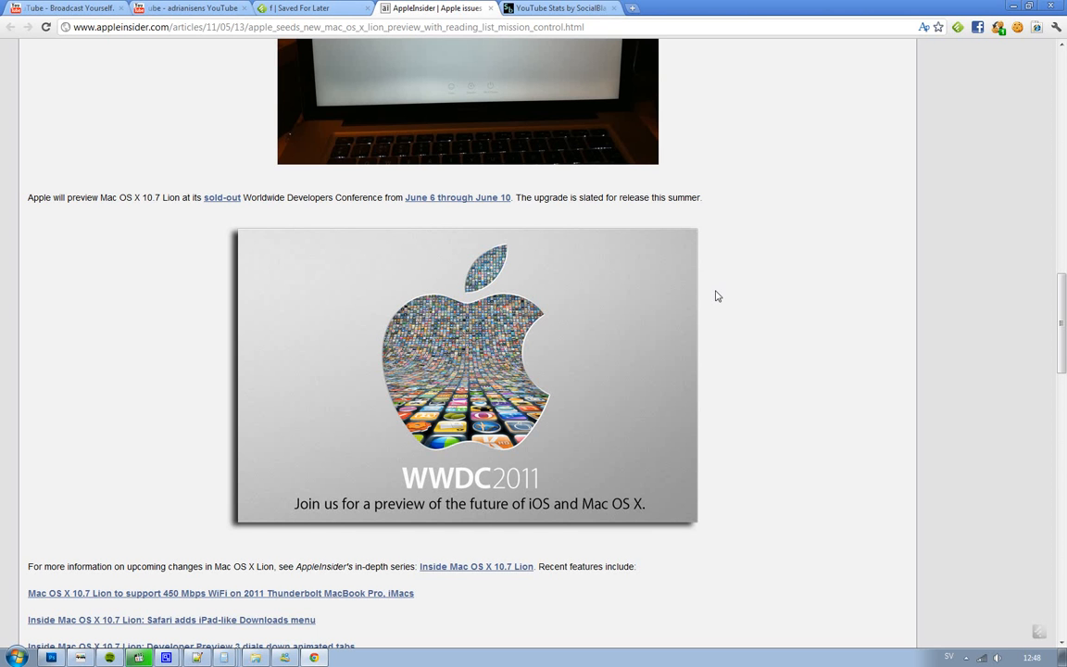
mouse_move(722, 297)
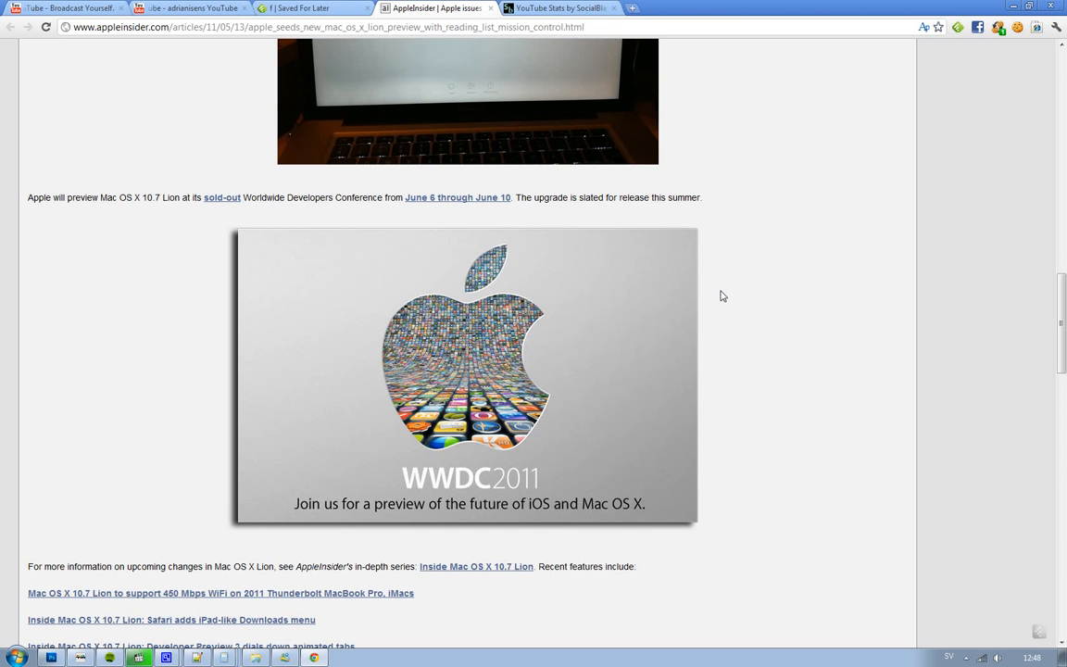
scroll(down, 3)
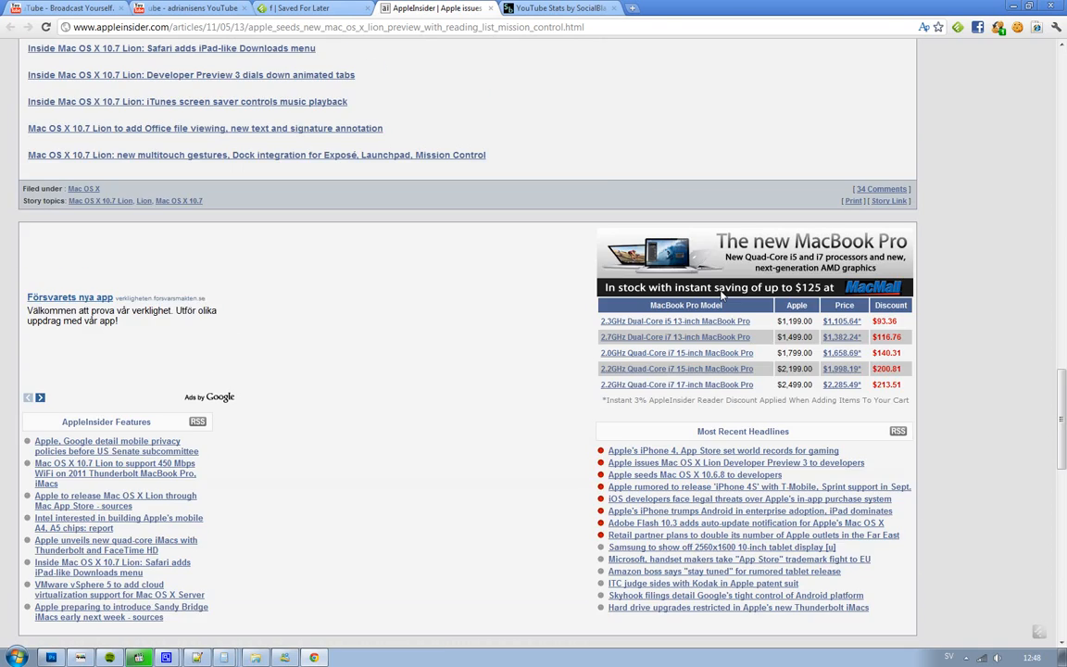
scroll(down, 3)
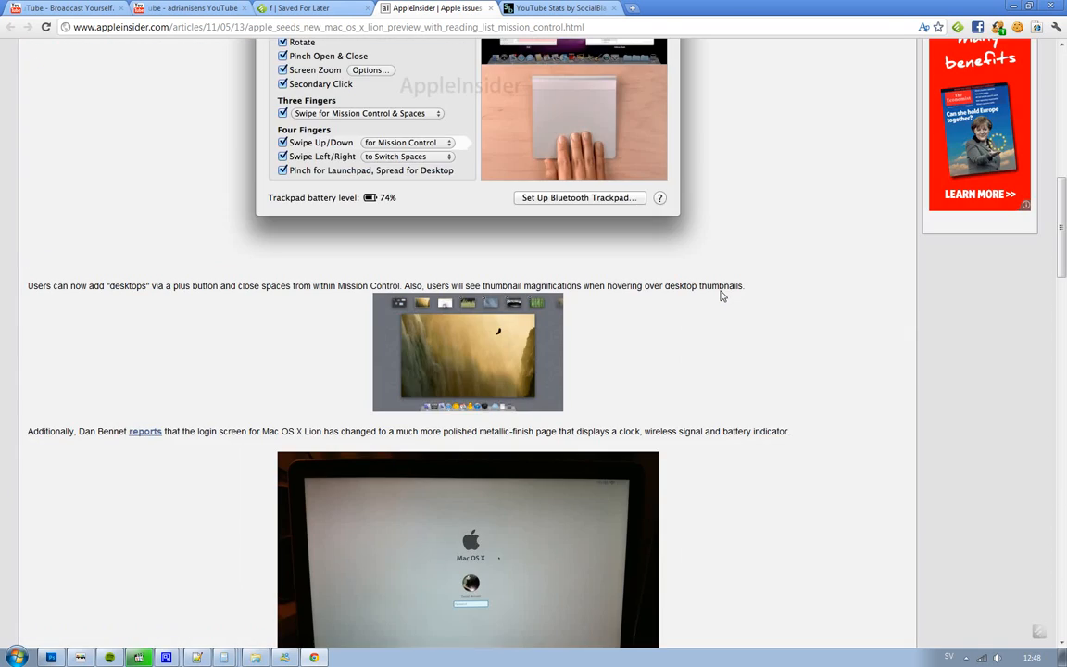